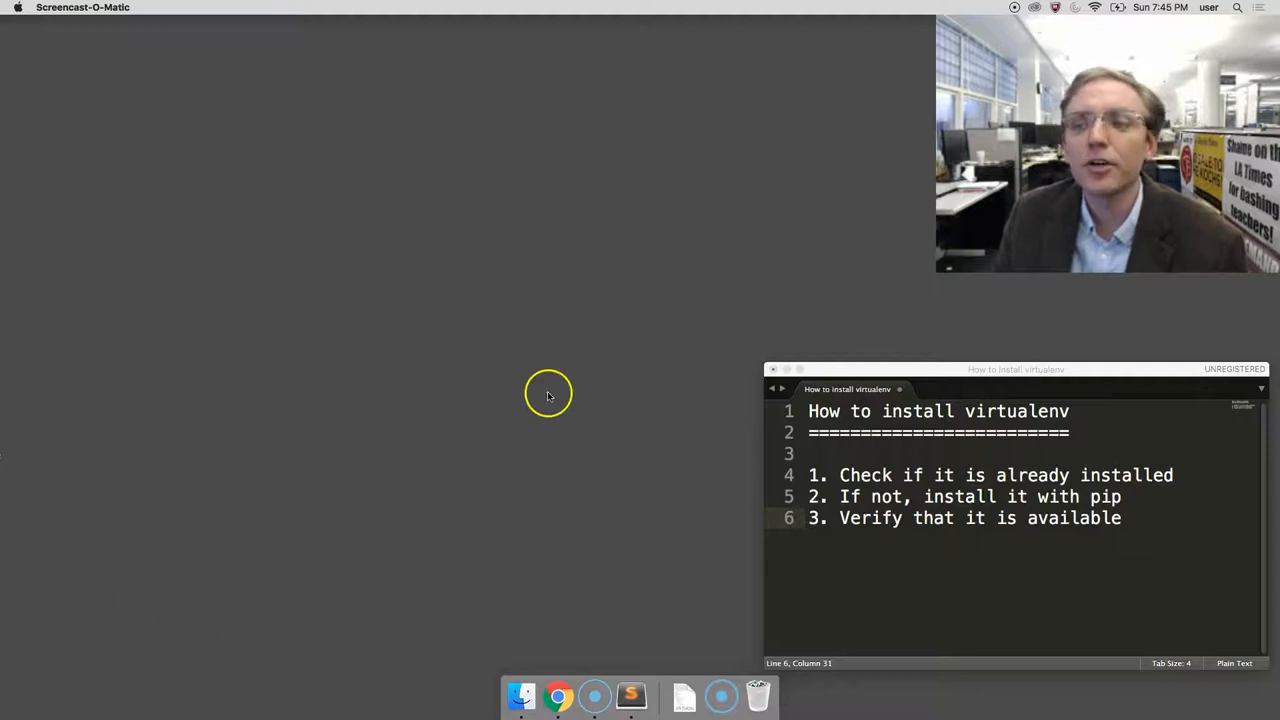
- Launch Terminal via Spotlight to get a shell prompt
{"action": "left_click", "coordinate": [1238, 8]}
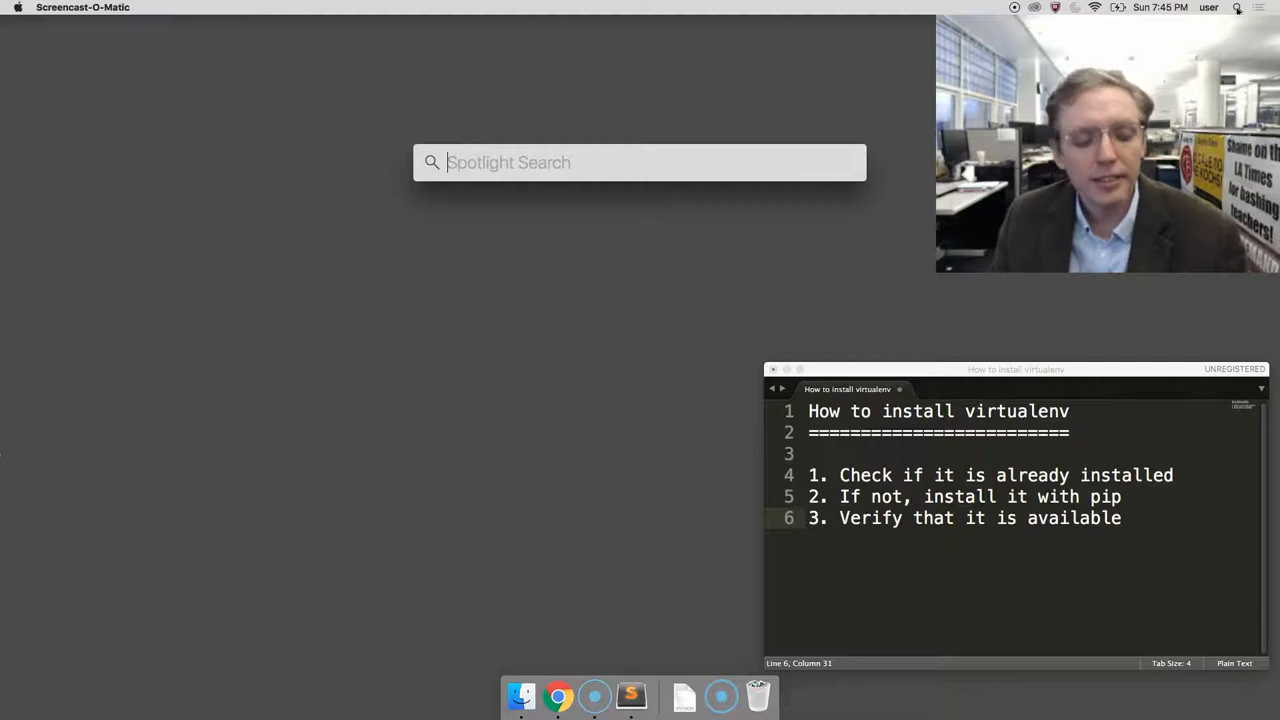
{"action": "key", "text": "escape"}
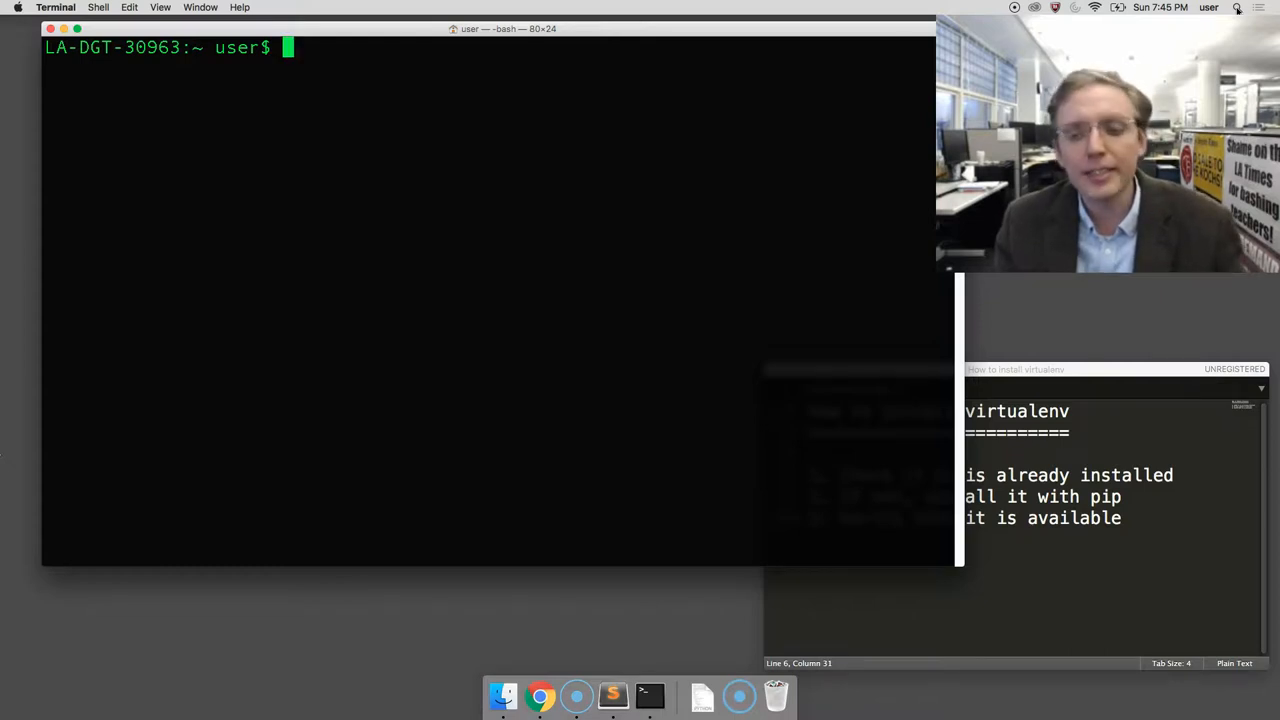
- Run virtualenv --version, which reports 13.1.2, then begin a pip command
{"action": "type", "text": "virtual"}
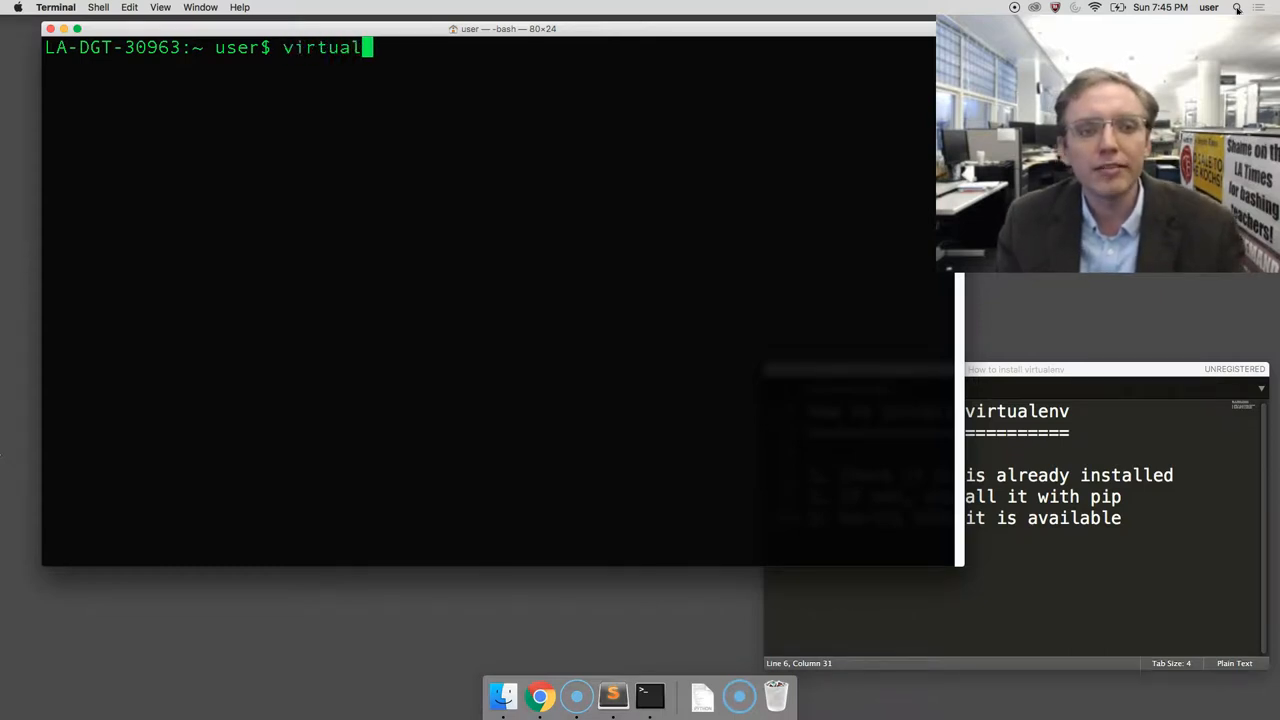
{"action": "type", "text": "env -="}
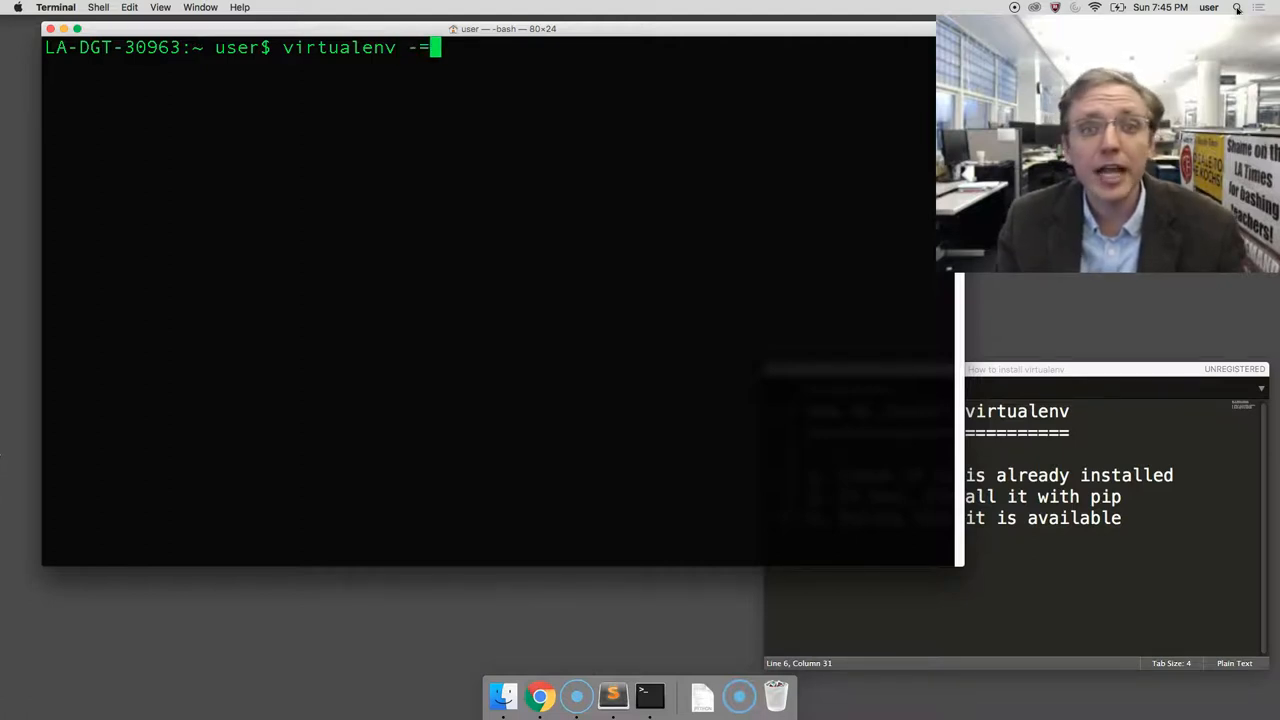
{"action": "type", "text": "-version"}
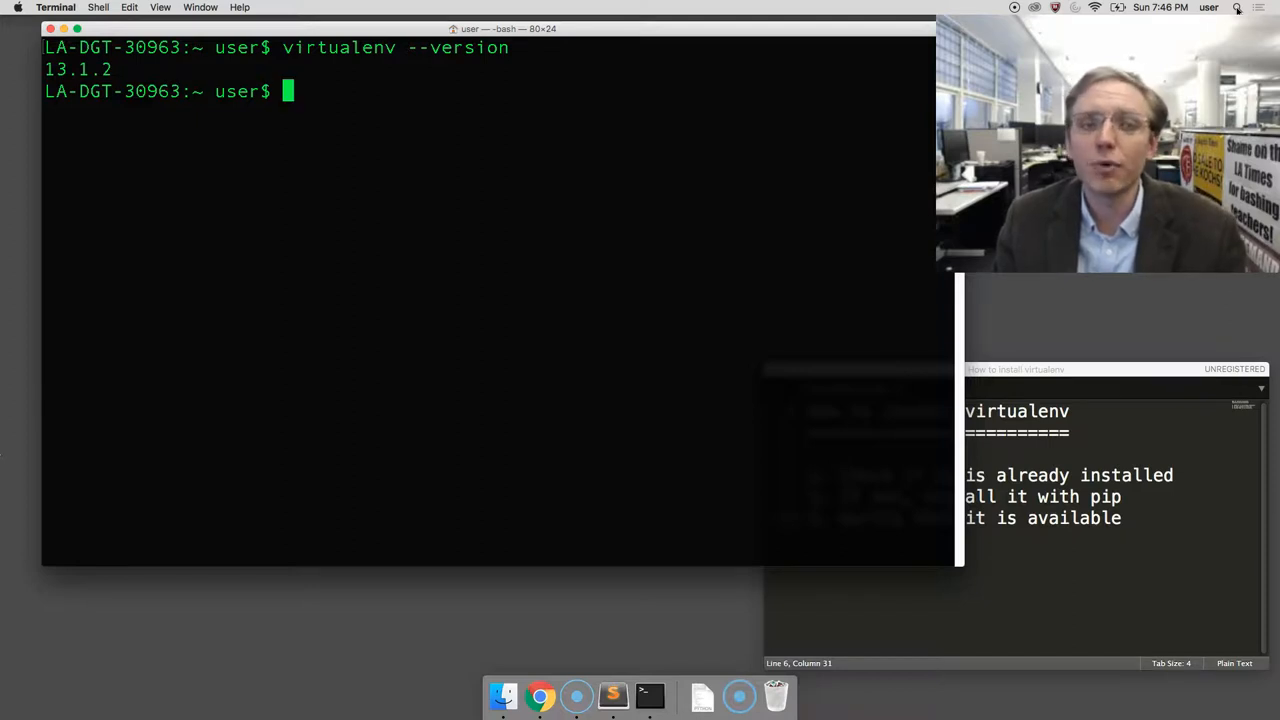
{"action": "type", "text": "pip"}
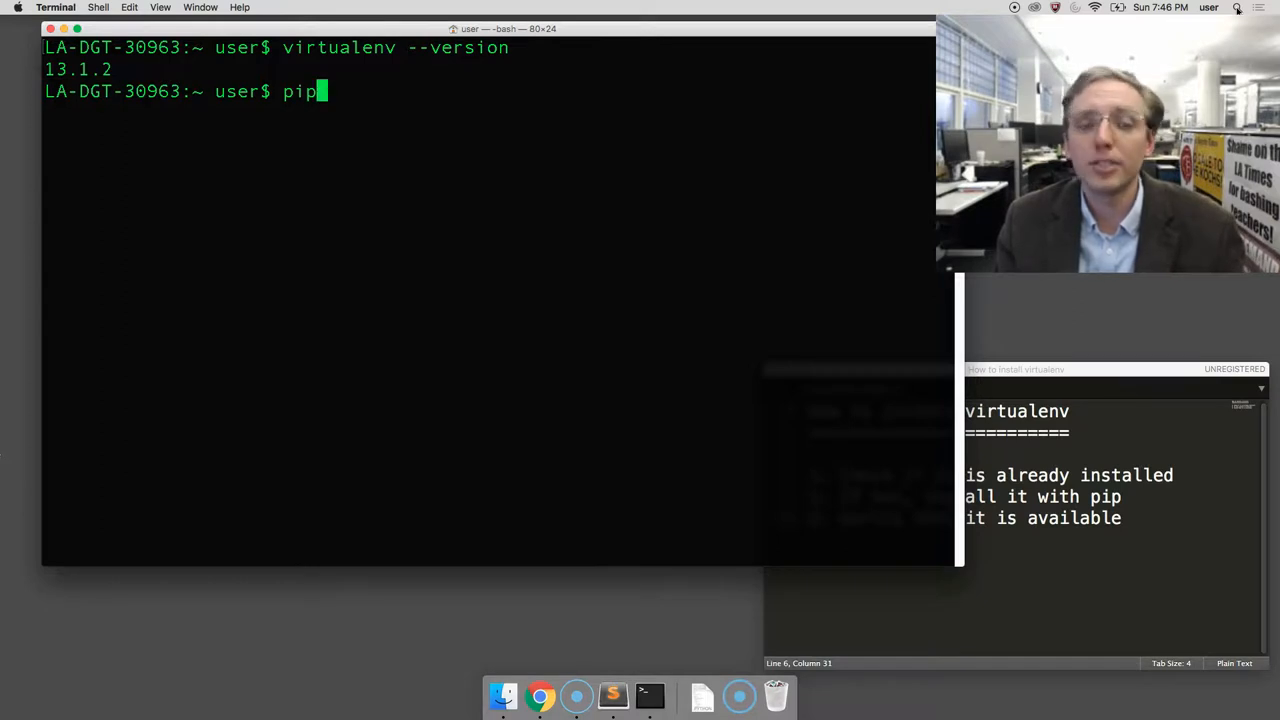
- Run pip install virtualenv, which reports the requirement already satisfied
{"action": "type", "text": "install virt"}
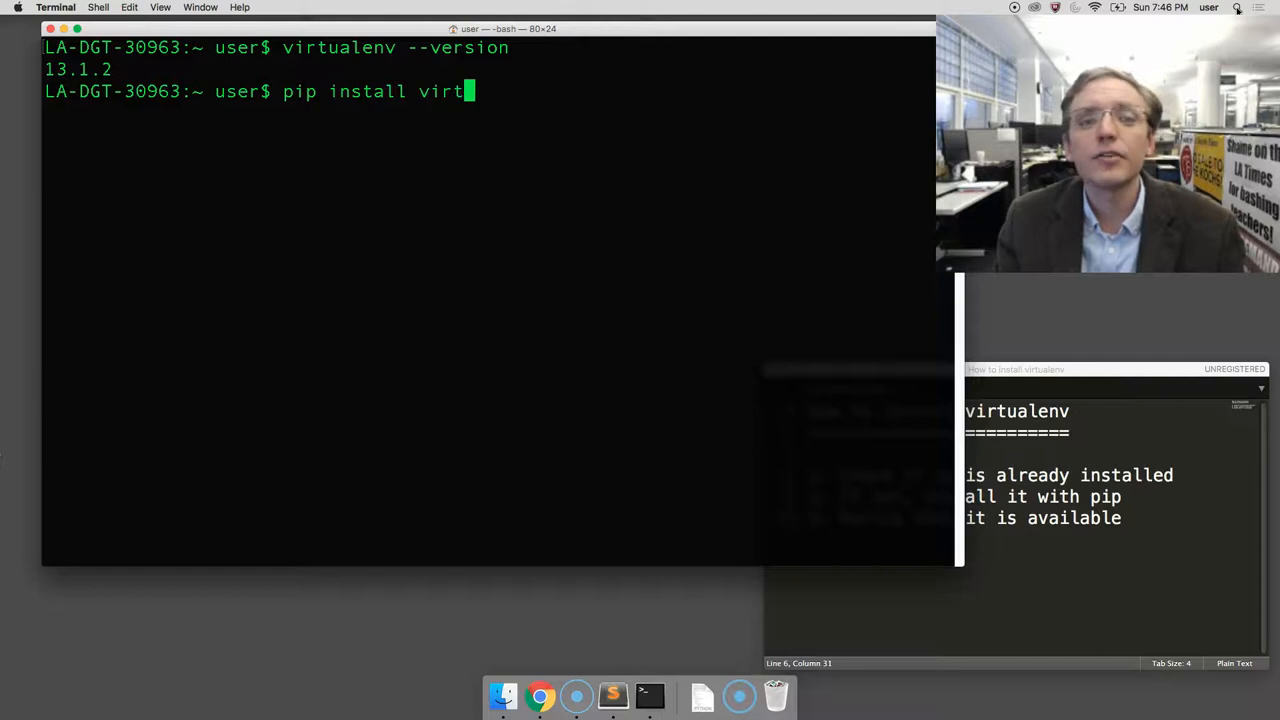
{"action": "type", "text": "ualenv"}
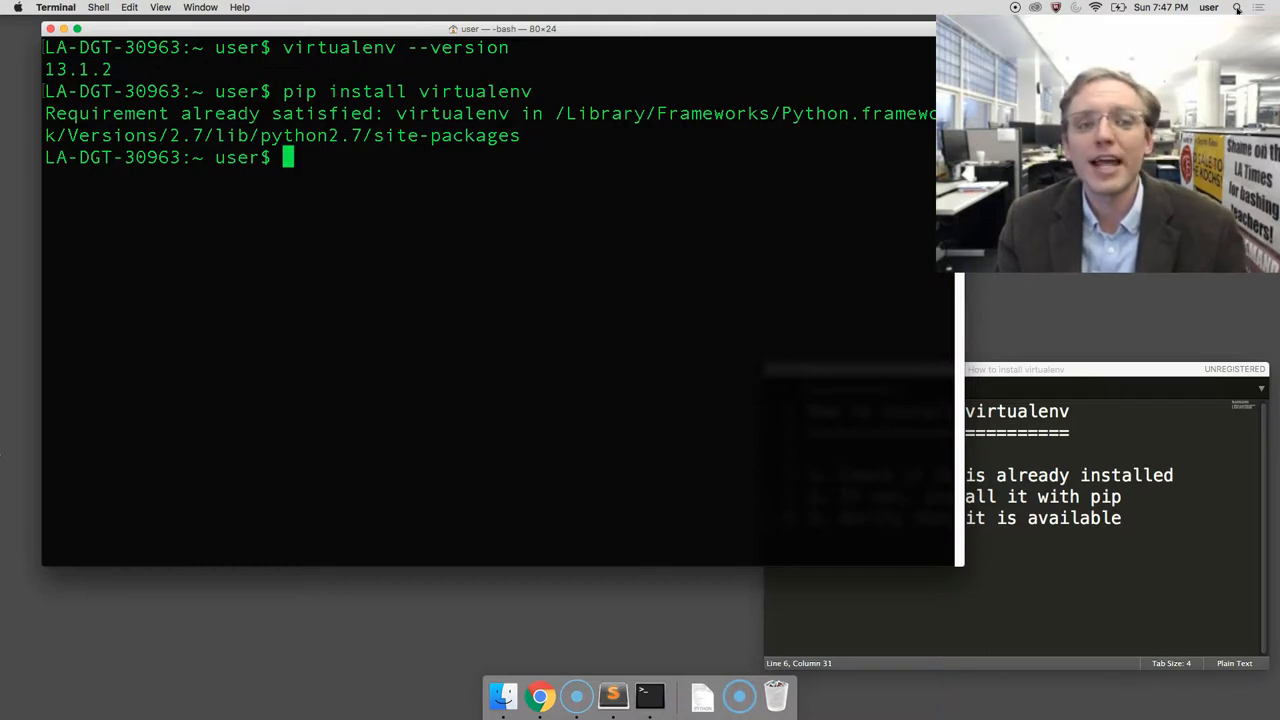
- Run sudo pip install virtualenv, getting cache ownership warnings and already-satisfied again
{"action": "type", "text": "sudo"}
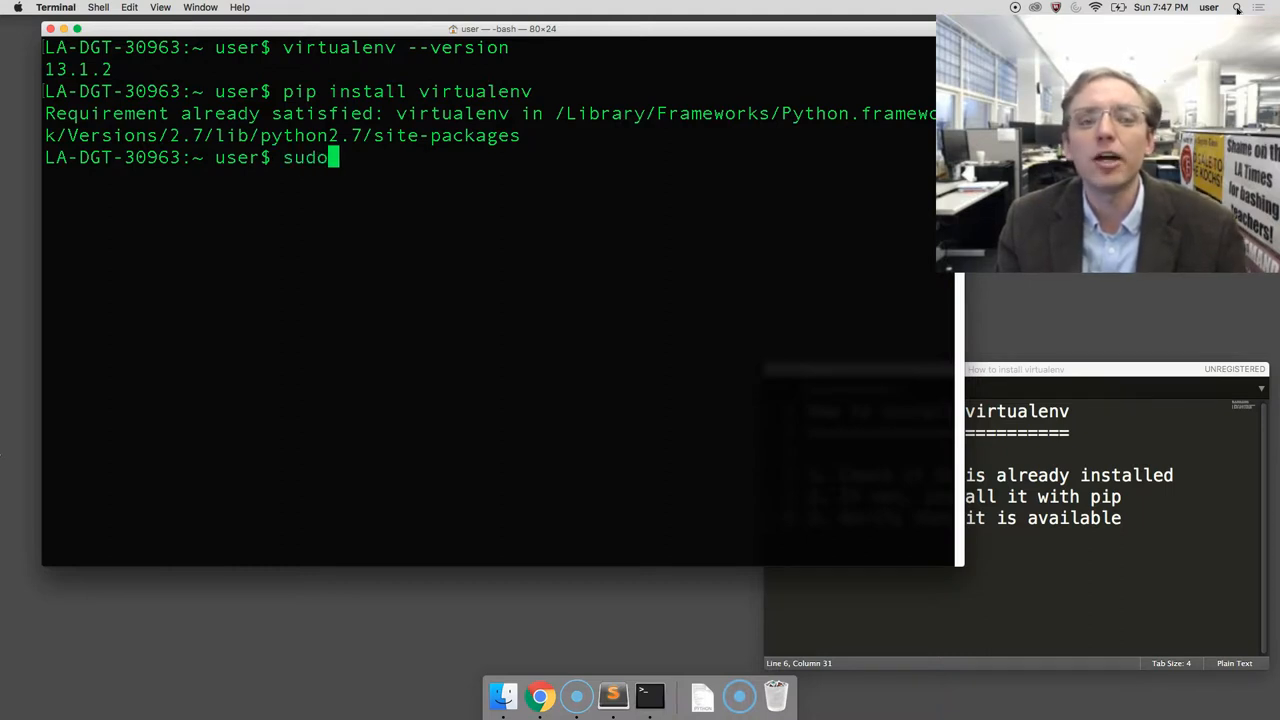
{"action": "type", "text": "\" \""}
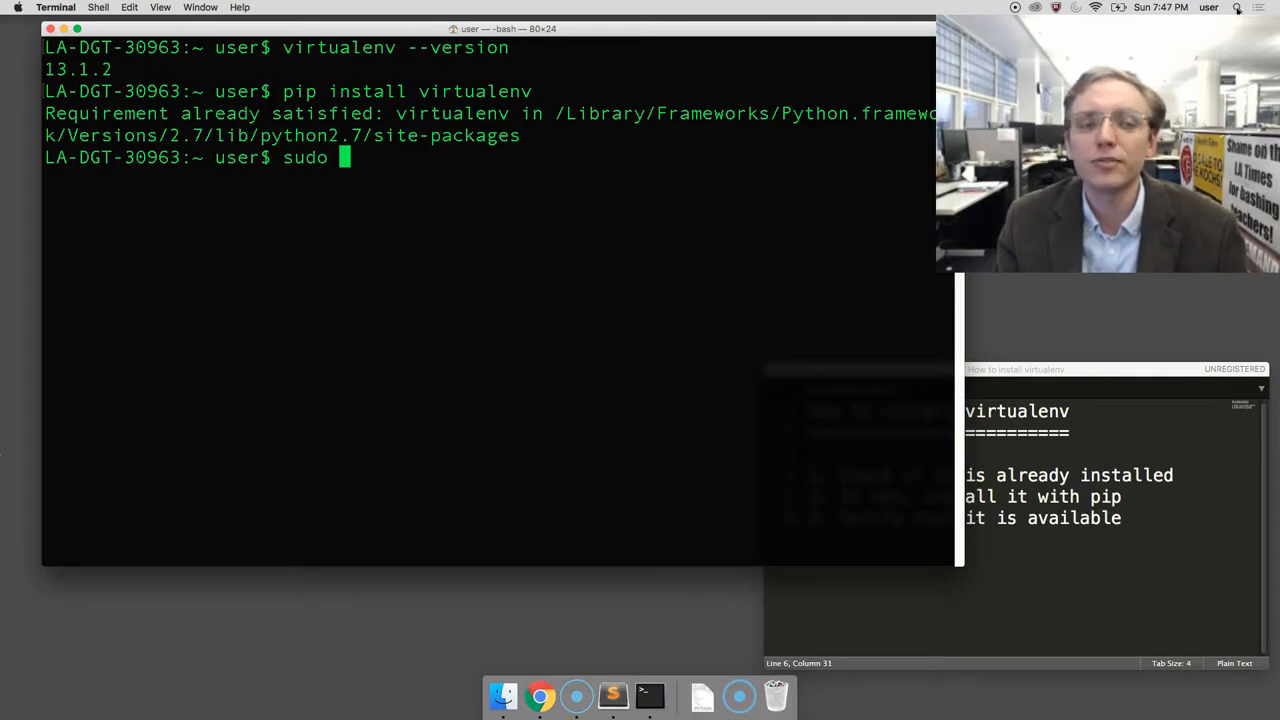
{"action": "type", "text": "pip"}
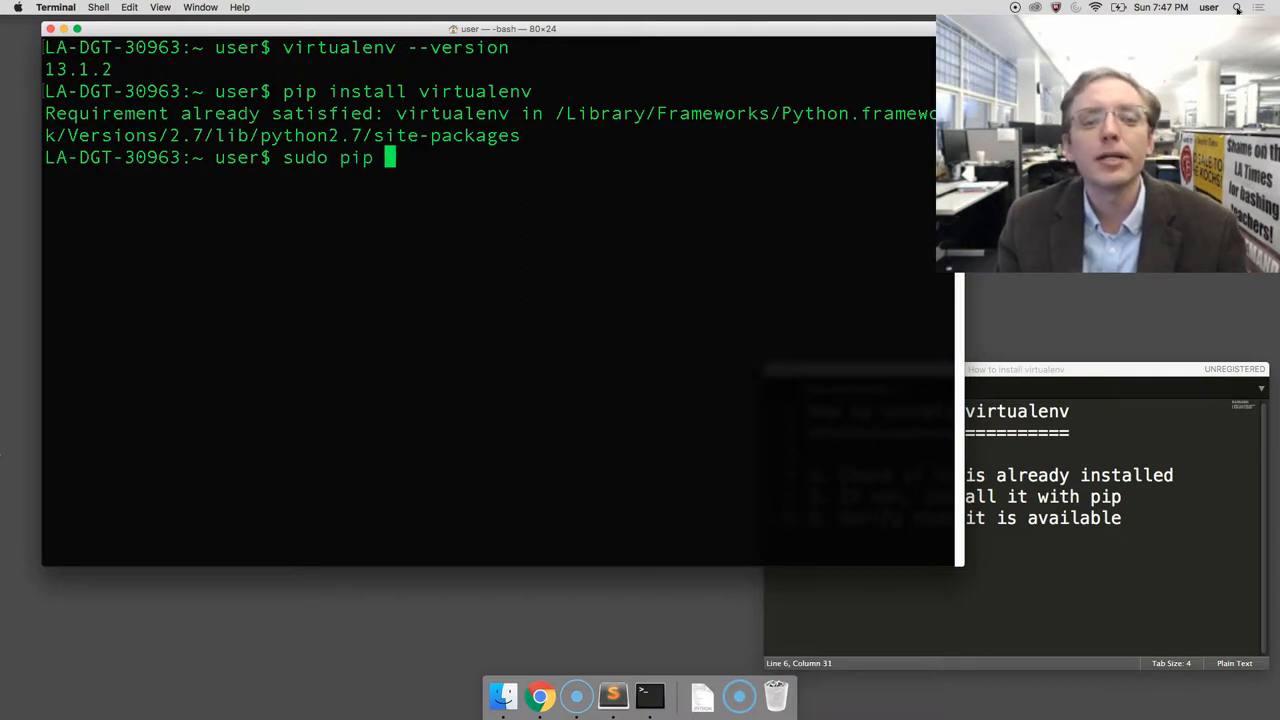
{"action": "type", "text": "install virtua"}
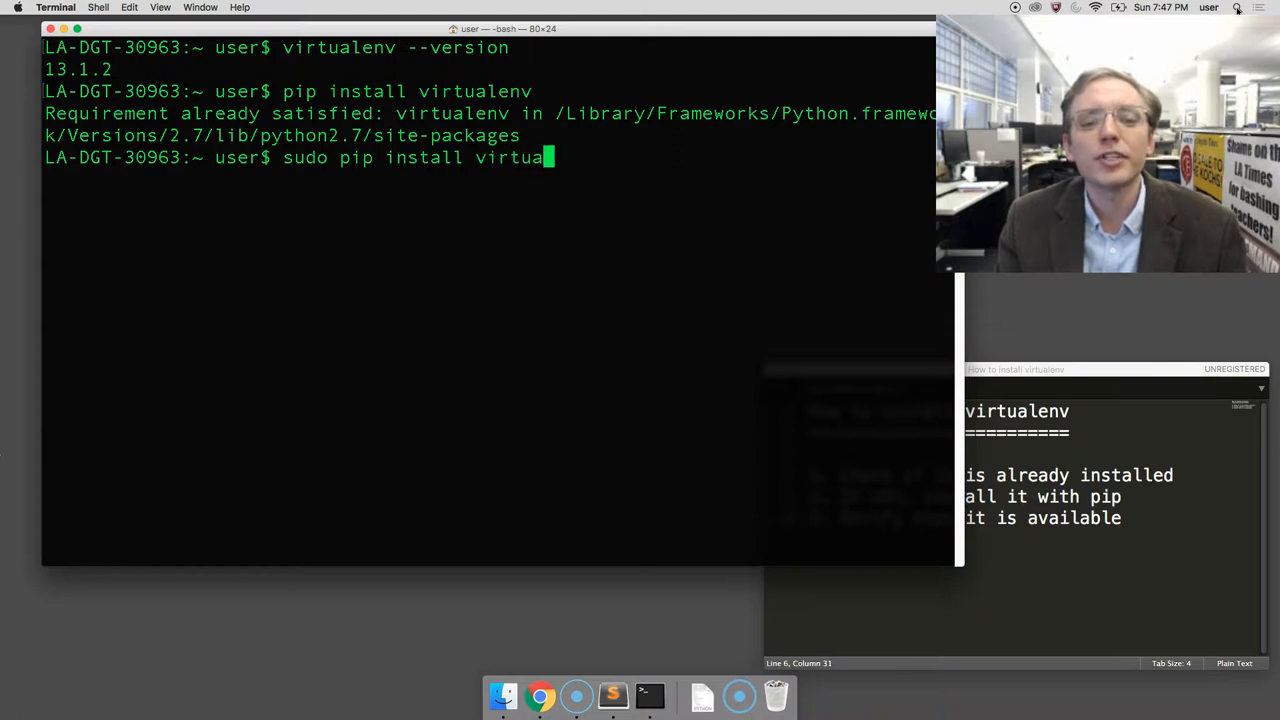
{"action": "type", "text": "lenv"}
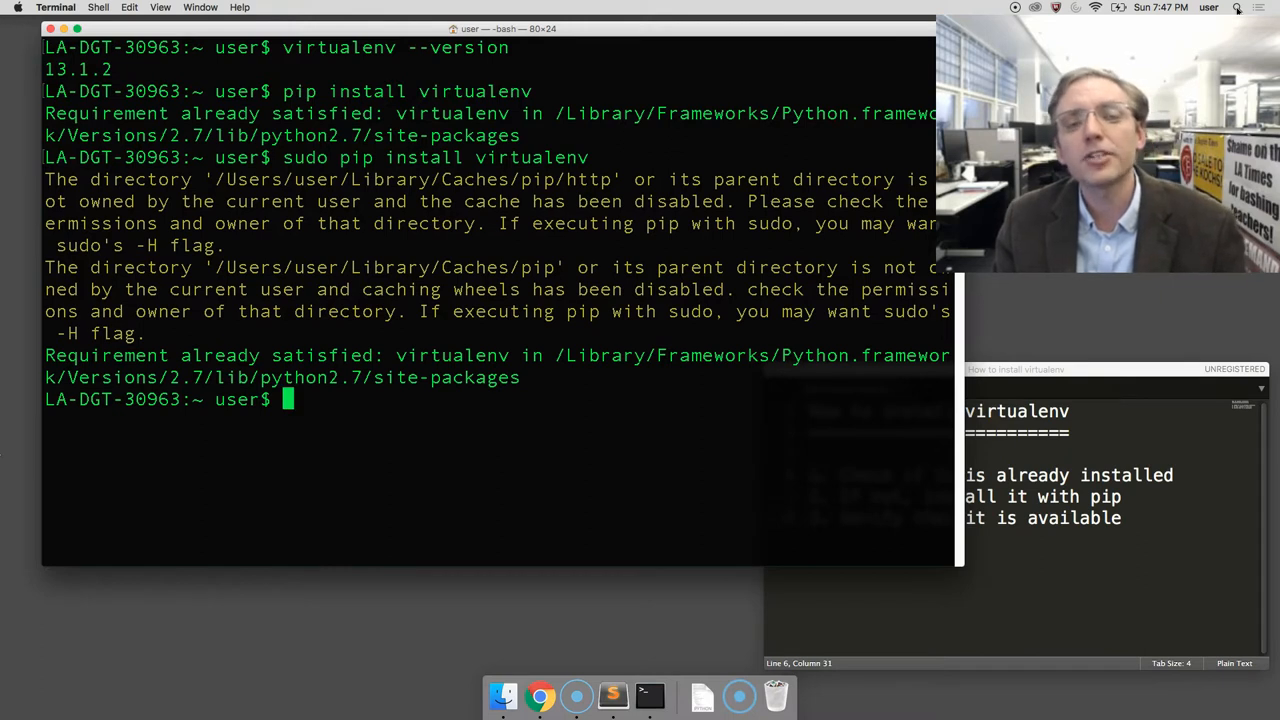
- Enter virtualenv --version again at the prompt to re-check availability
{"action": "type", "text": "virtu"}
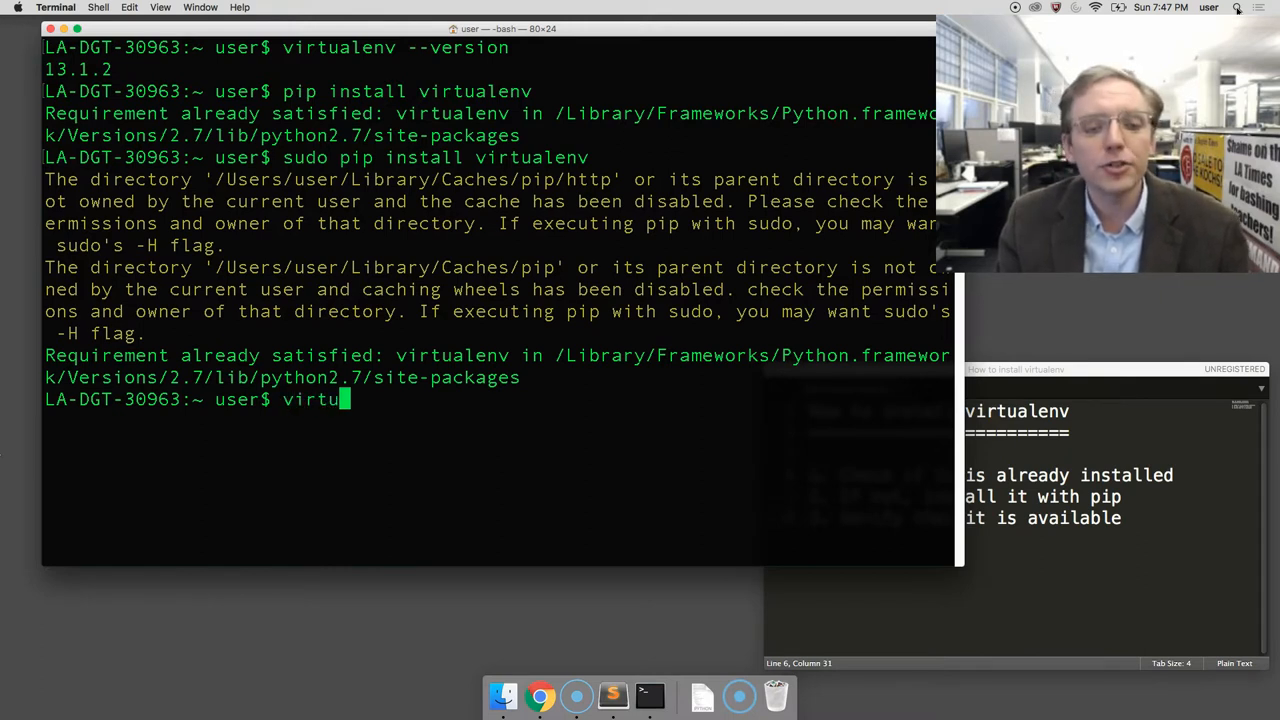
{"action": "type", "text": "alenv"}
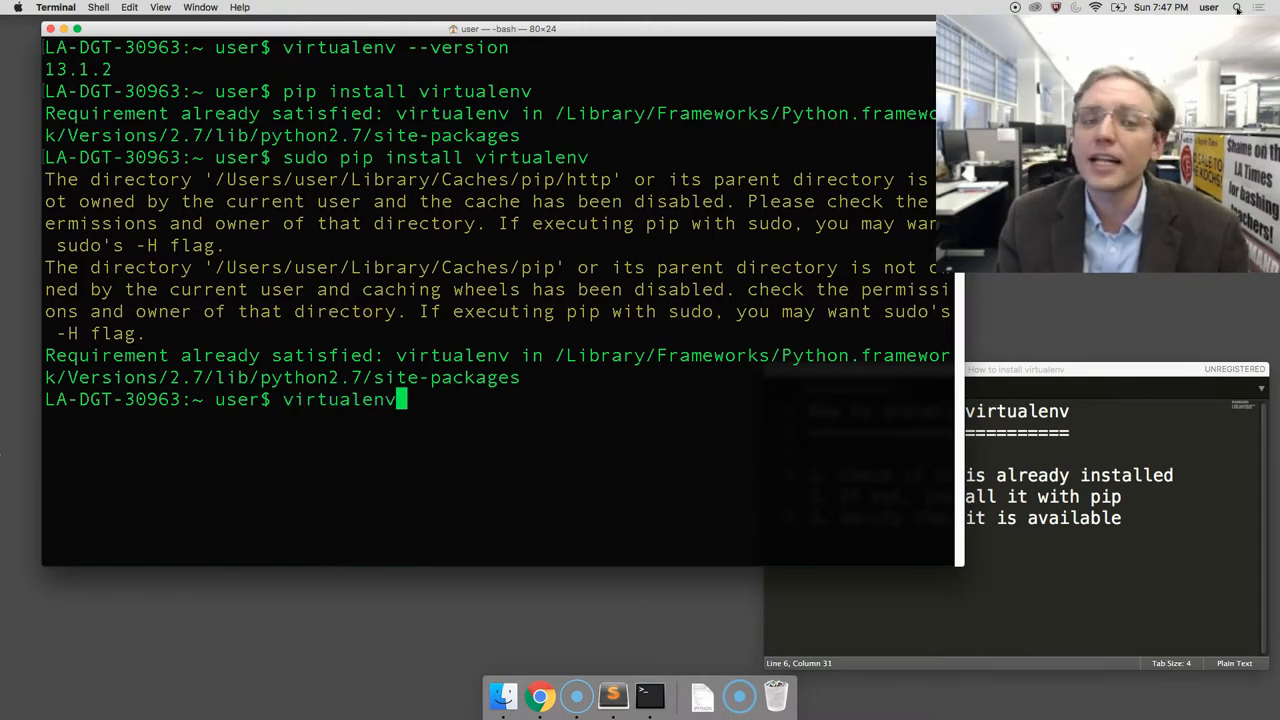
{"action": "type", "text": "\" \""}
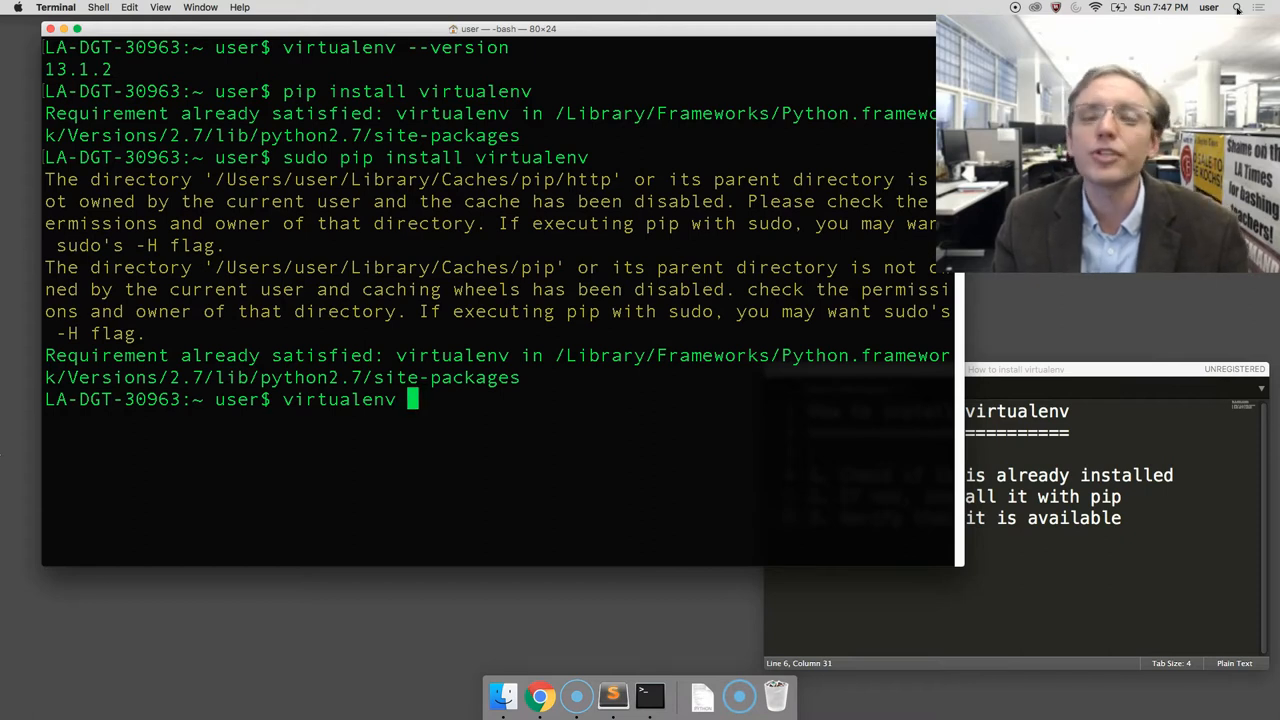
{"action": "type", "text": "-v"}
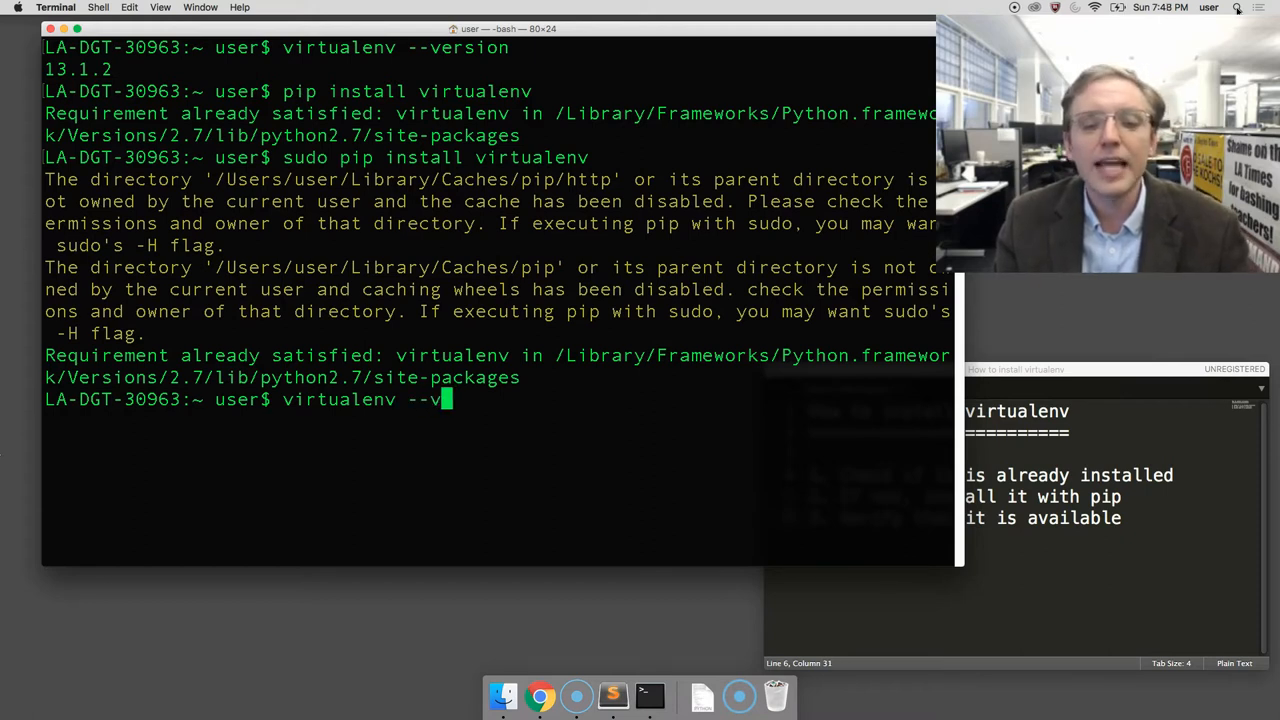